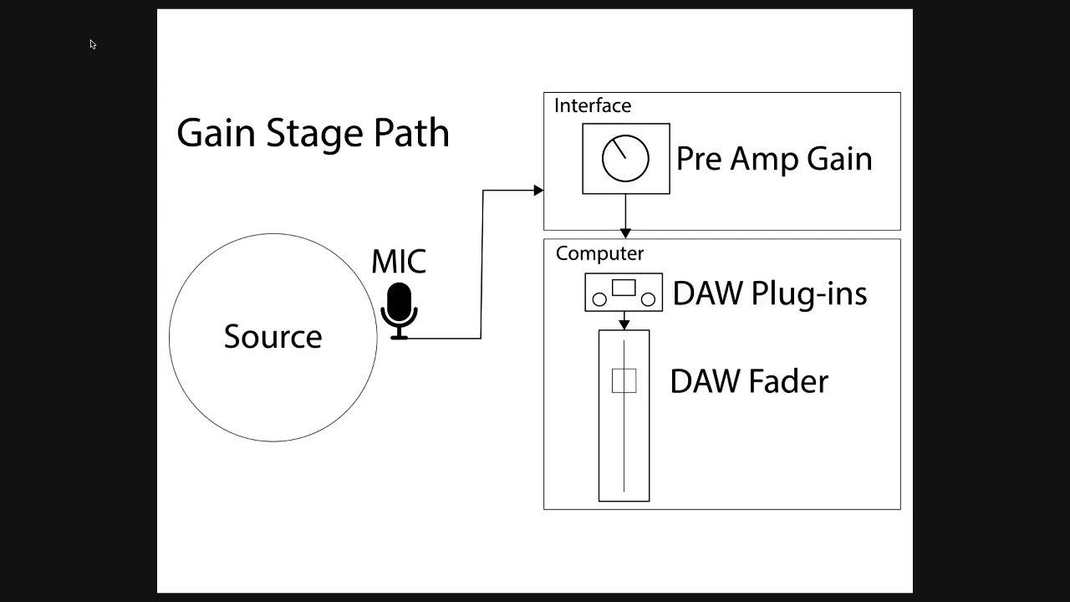
mouse_move(276, 305)
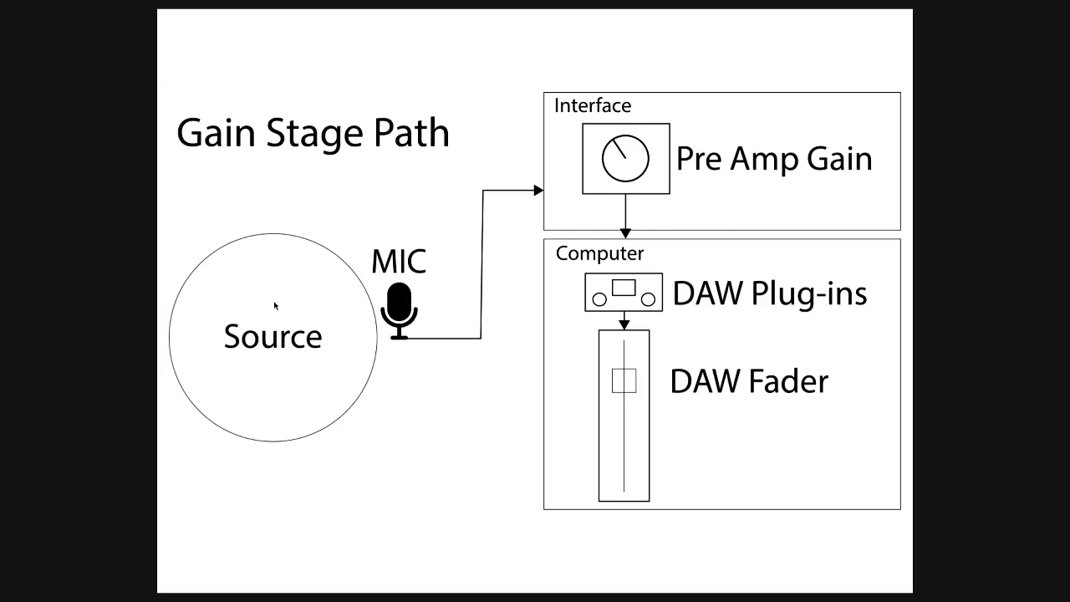
mouse_move(268, 351)
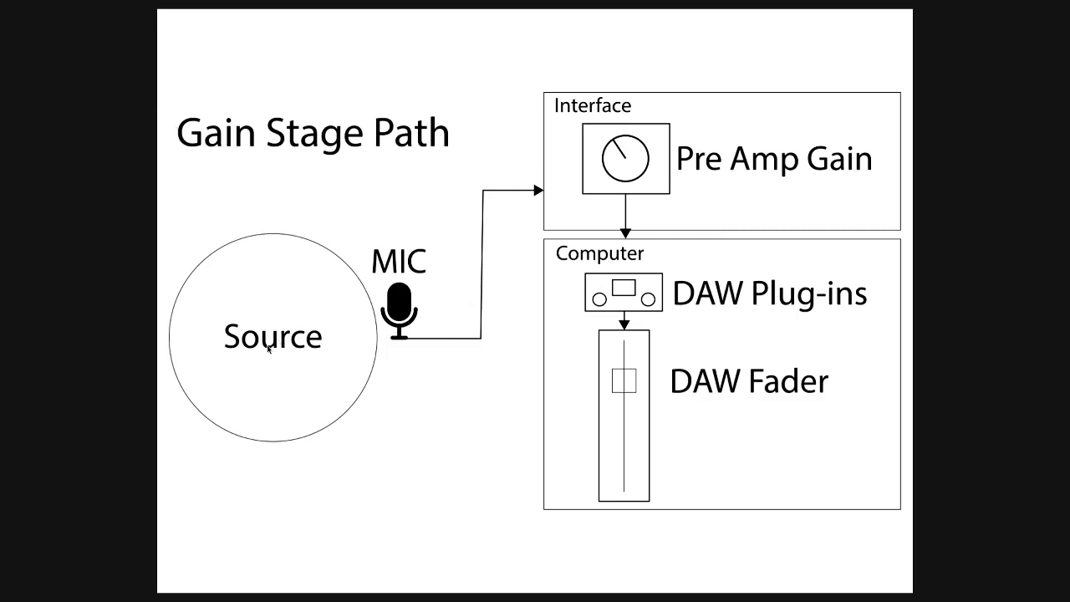
mouse_move(390, 293)
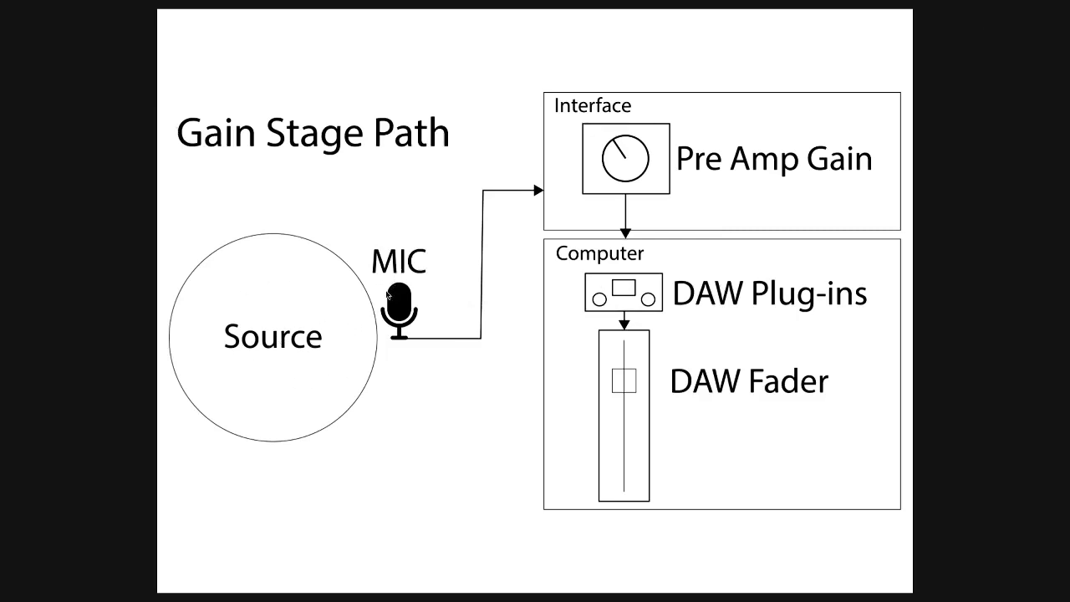
mouse_move(646, 156)
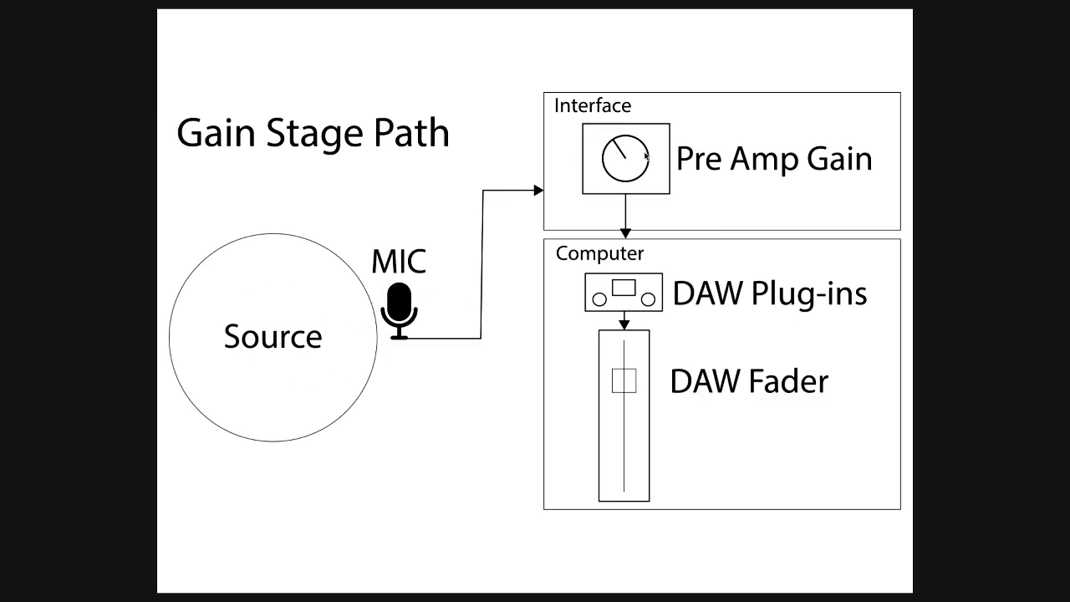
mouse_move(722, 207)
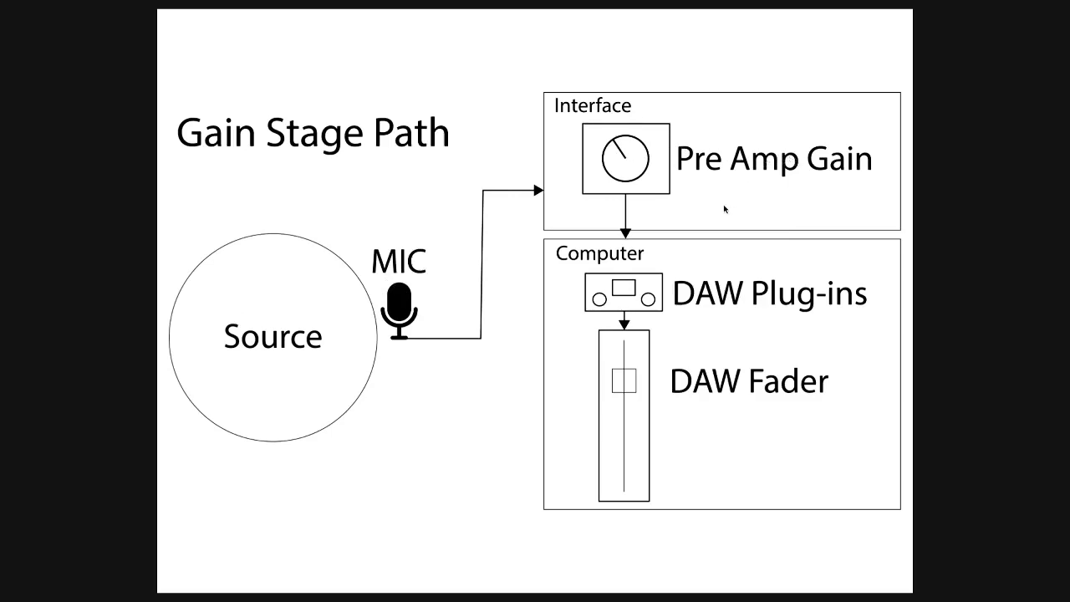
mouse_move(593, 253)
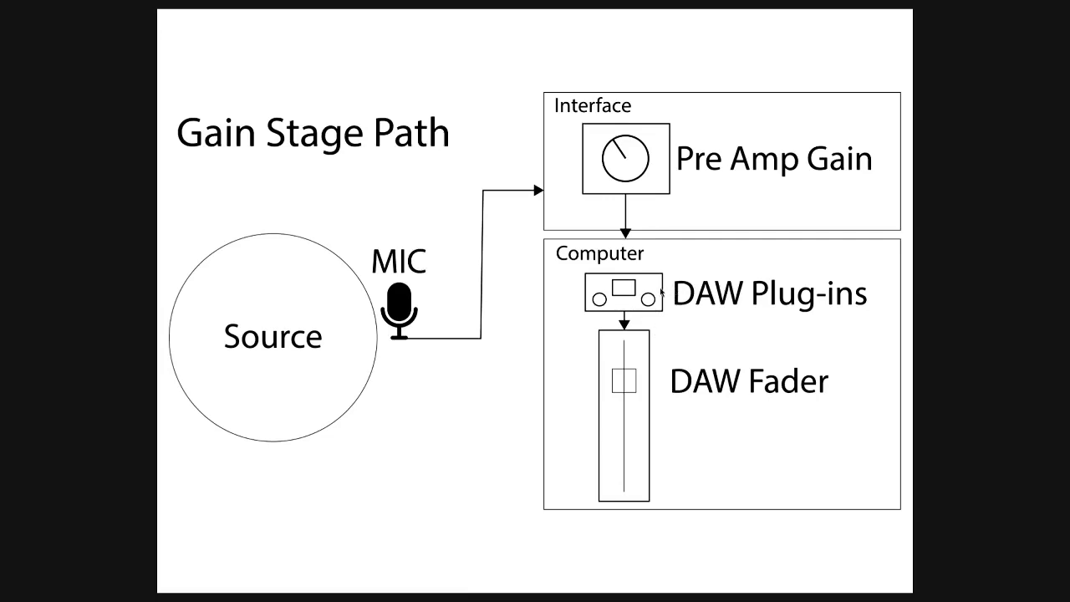
mouse_move(755, 413)
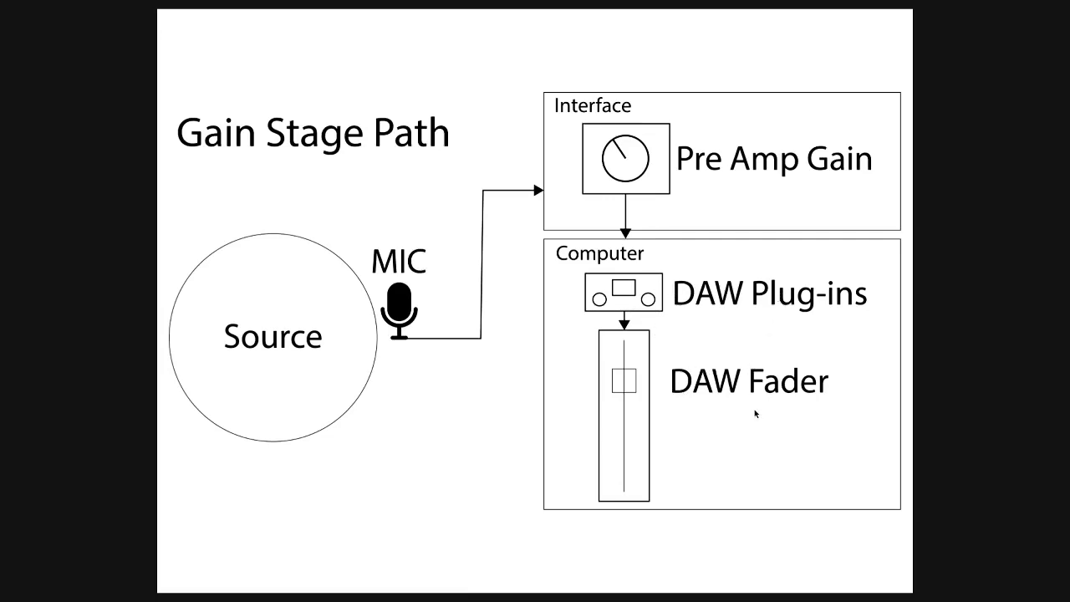
mouse_move(483, 455)
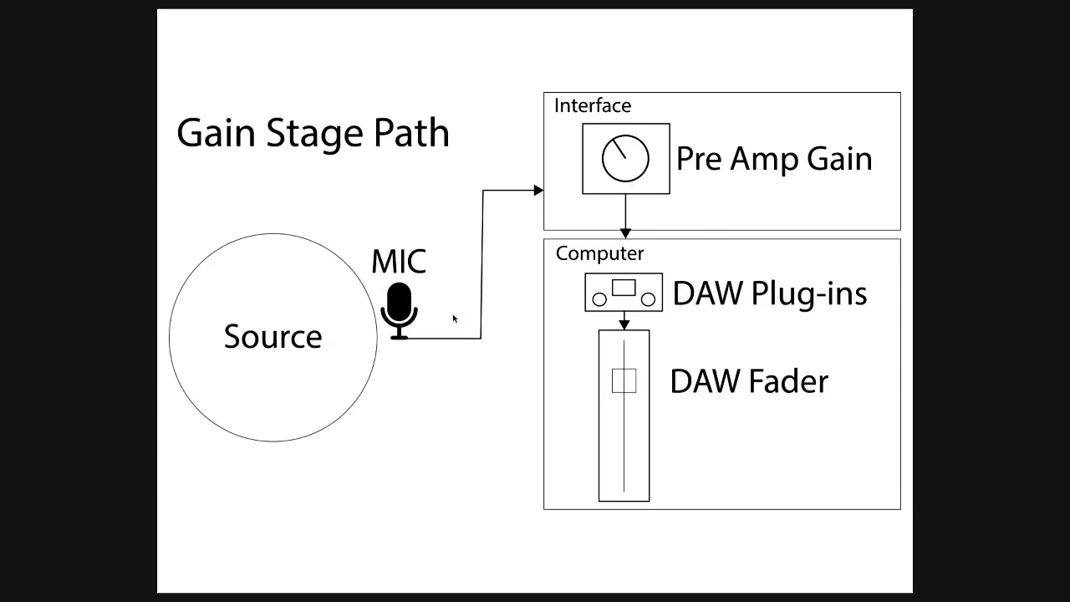
mouse_move(380, 320)
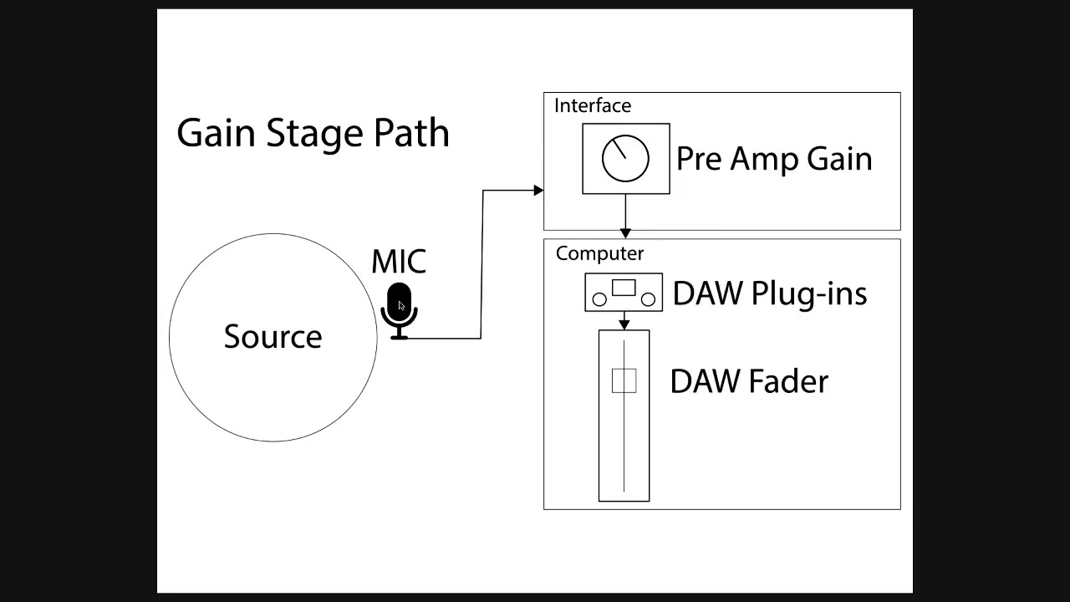
mouse_move(795, 333)
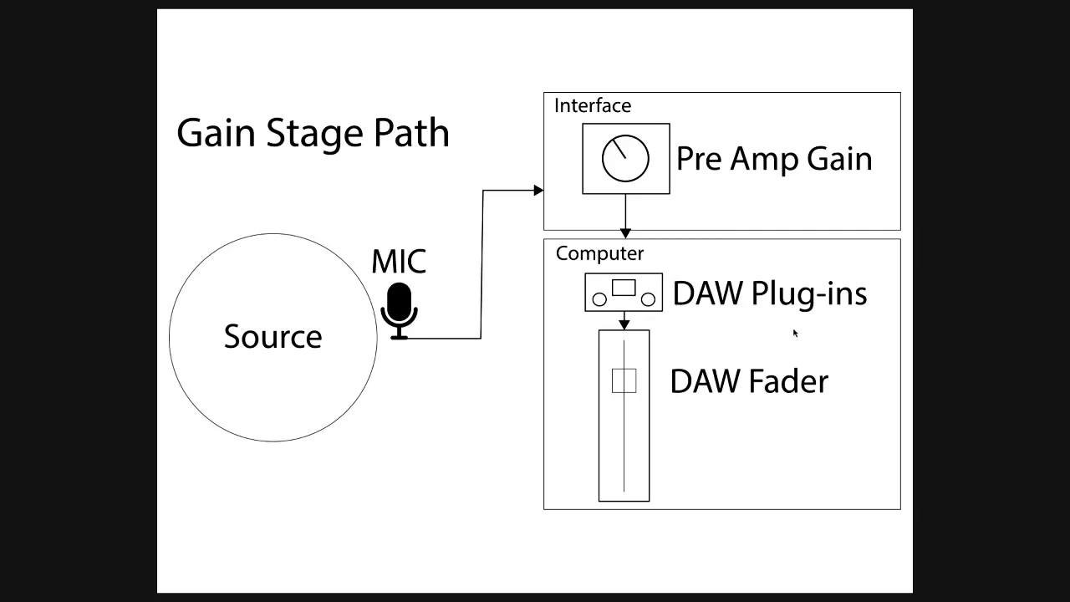
mouse_move(379, 443)
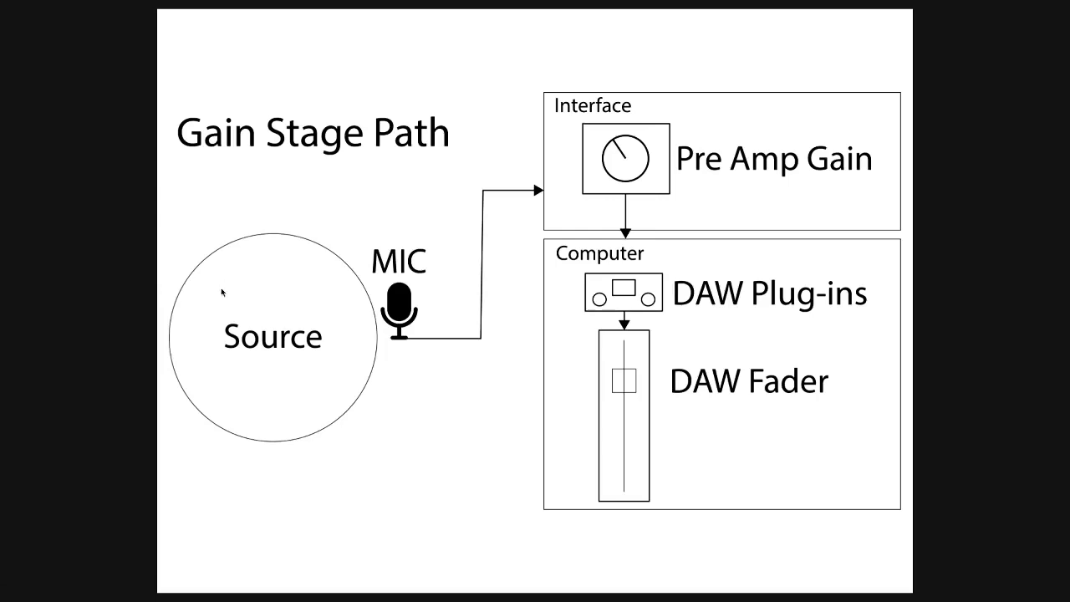
mouse_move(311, 362)
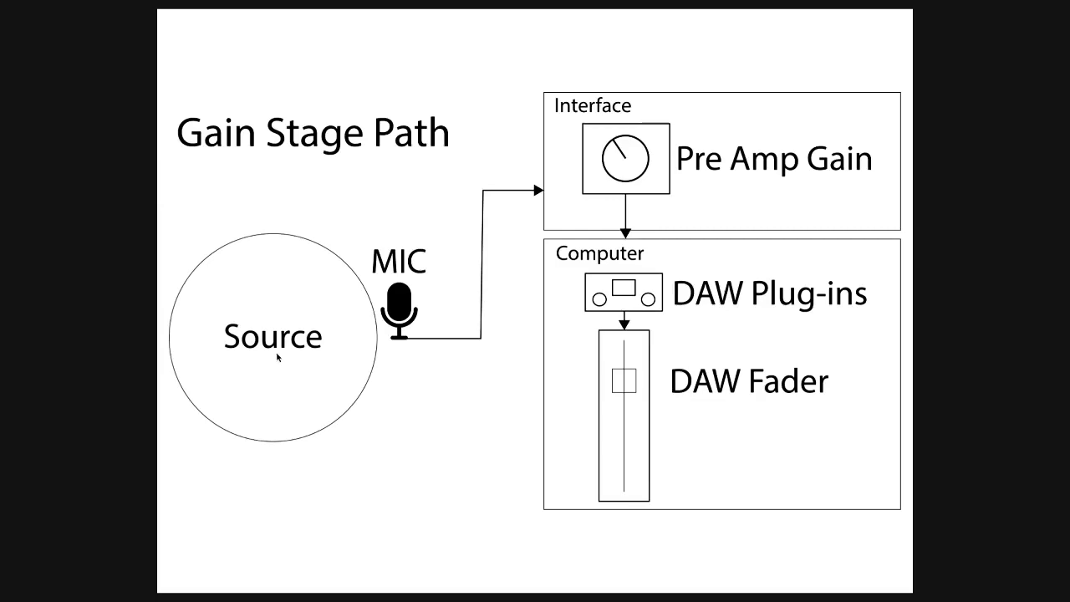
mouse_move(265, 370)
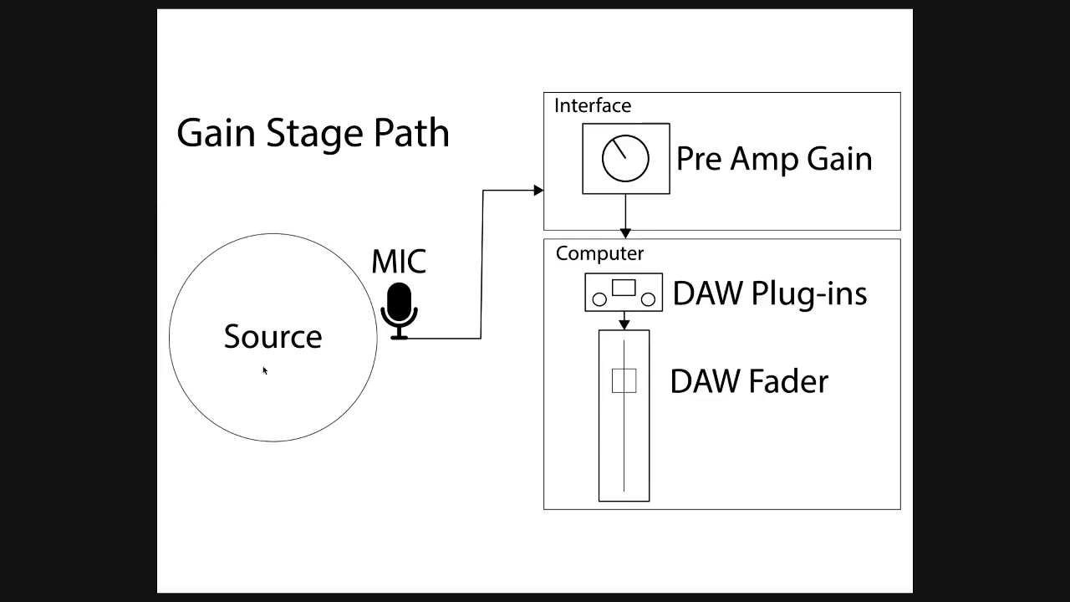
mouse_move(290, 300)
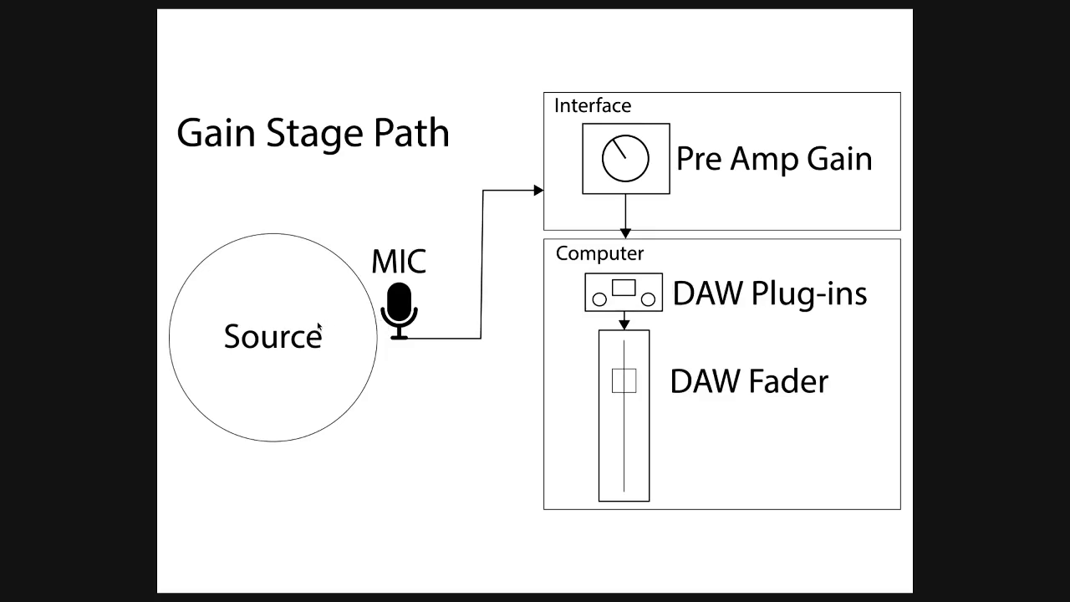
mouse_move(316, 328)
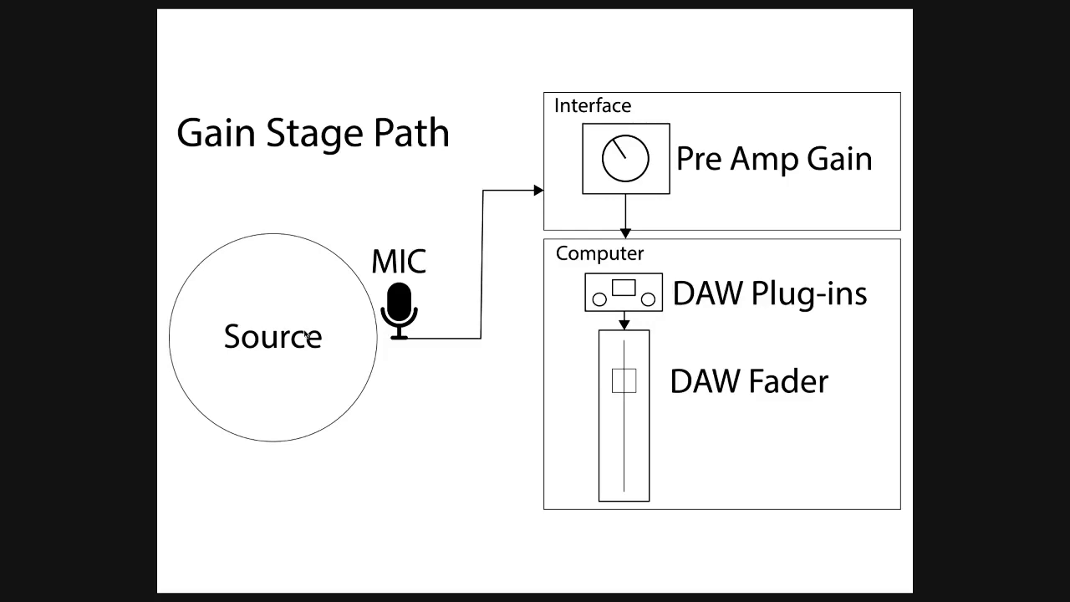
mouse_move(290, 309)
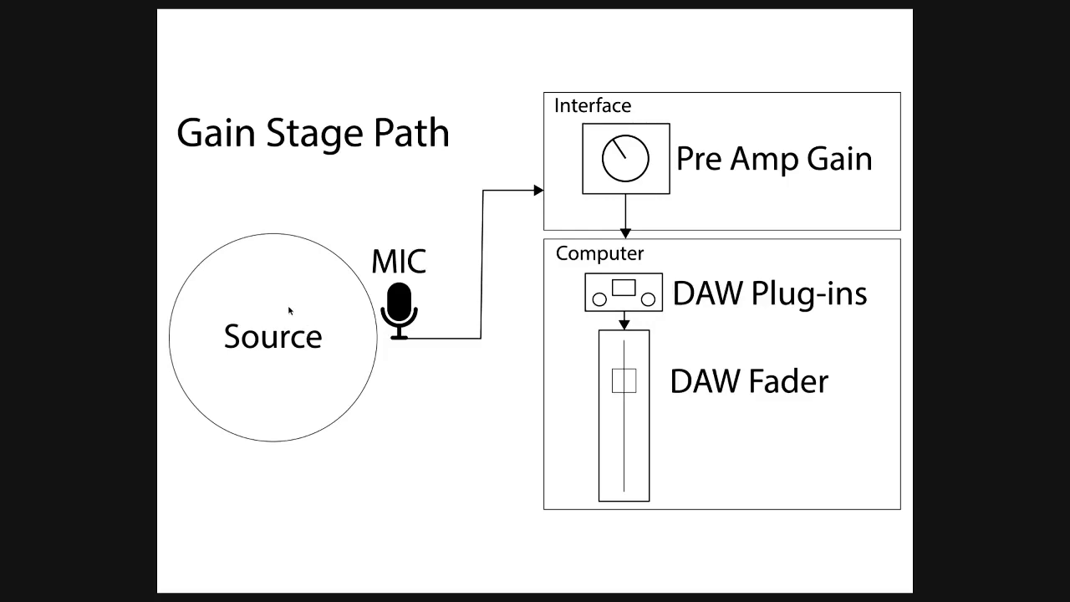
mouse_move(292, 314)
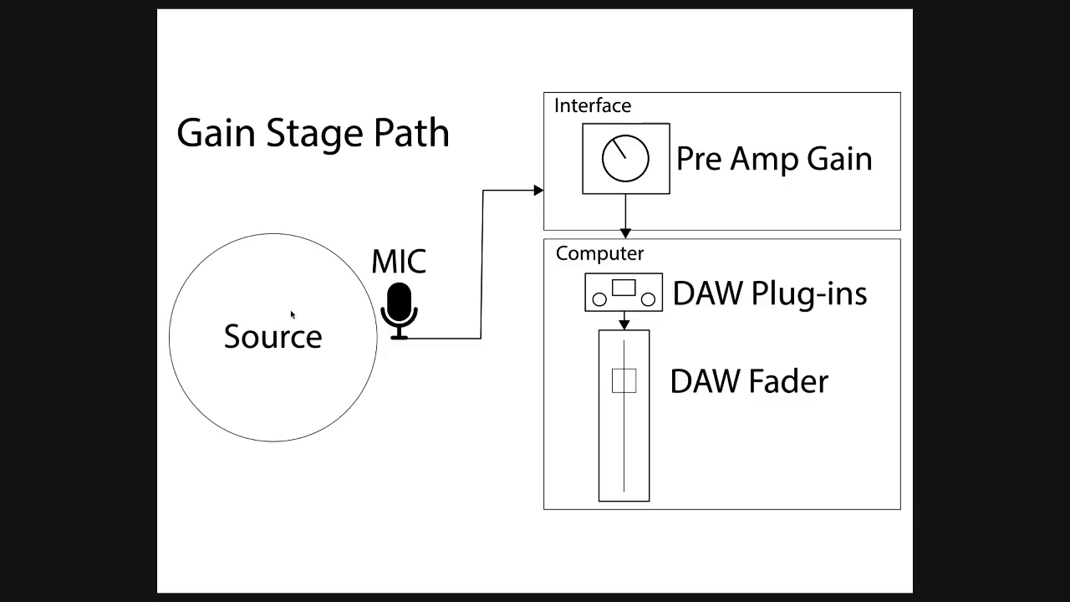
mouse_move(428, 290)
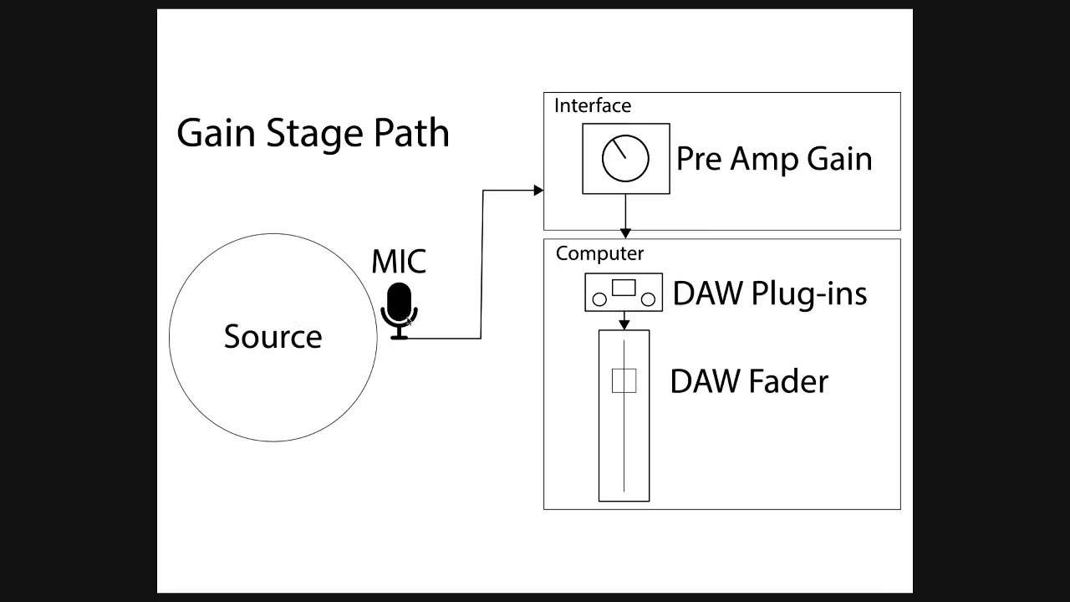
mouse_move(405, 297)
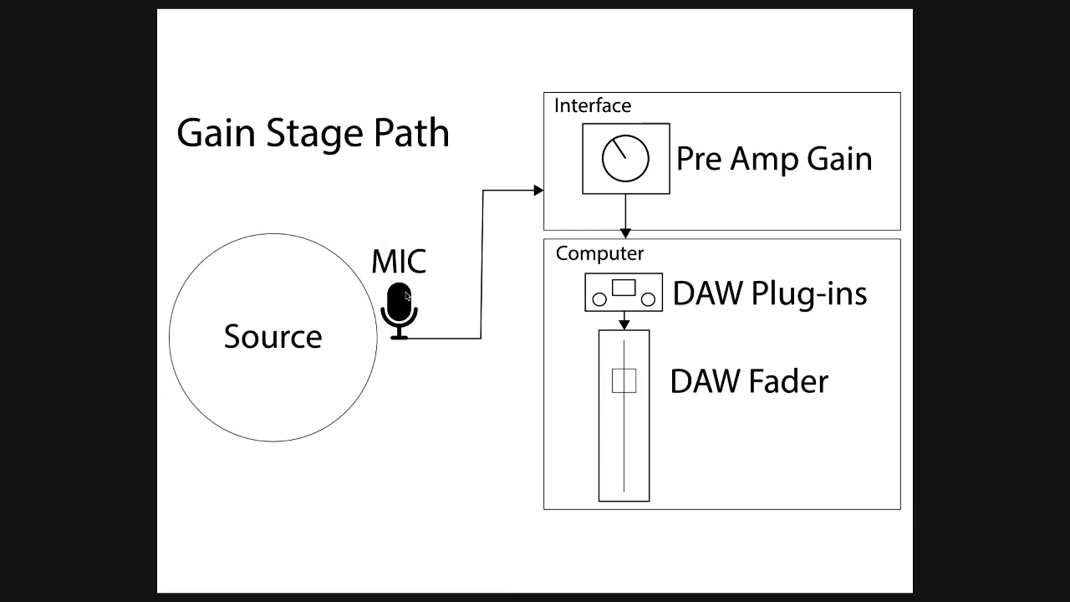
mouse_move(752, 159)
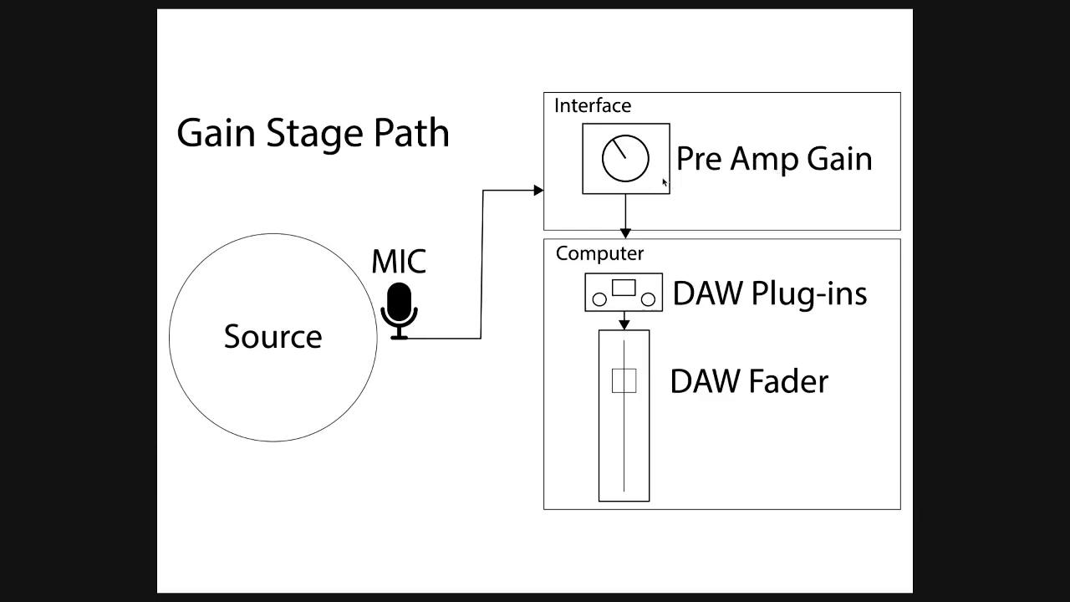
mouse_move(693, 386)
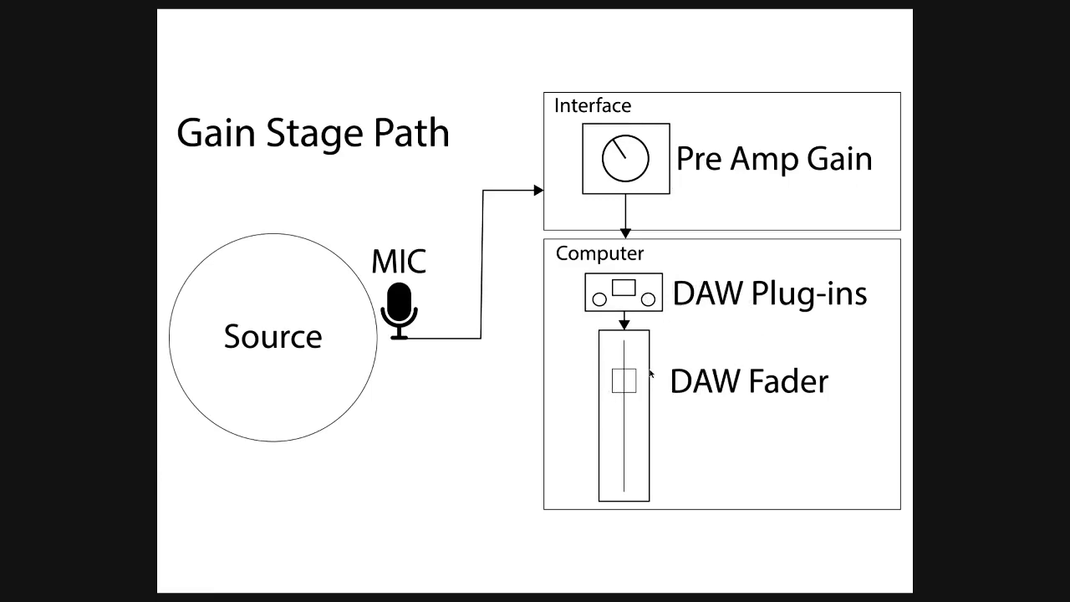
mouse_move(318, 335)
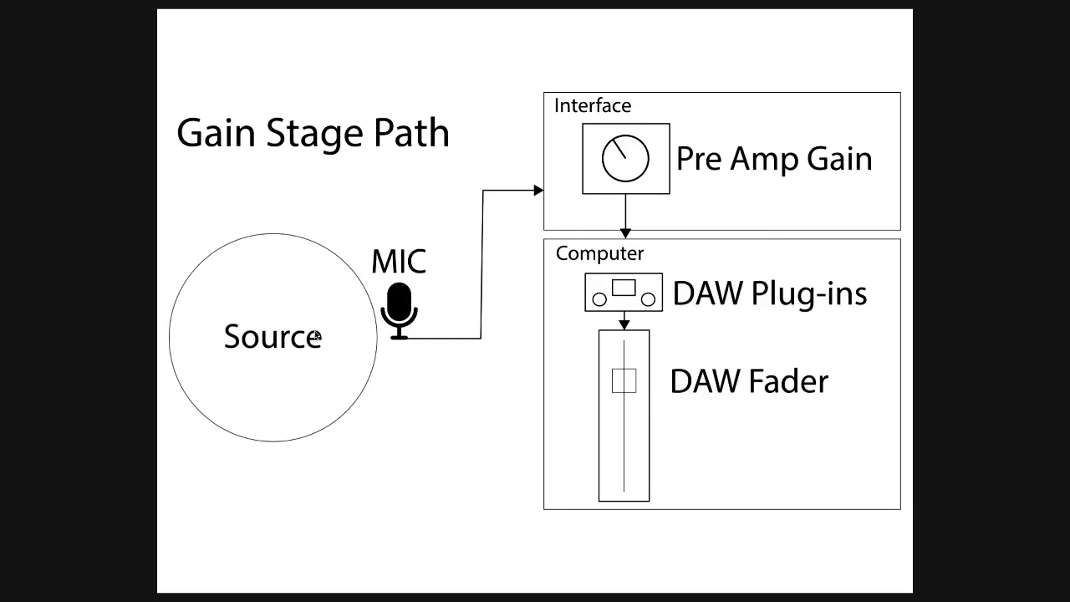
mouse_move(590, 274)
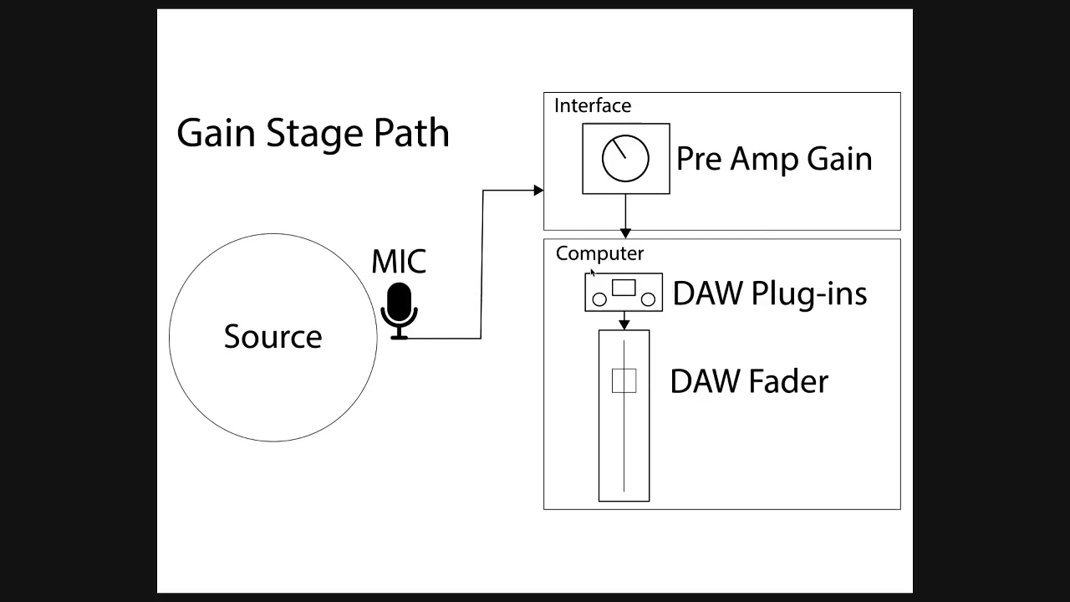